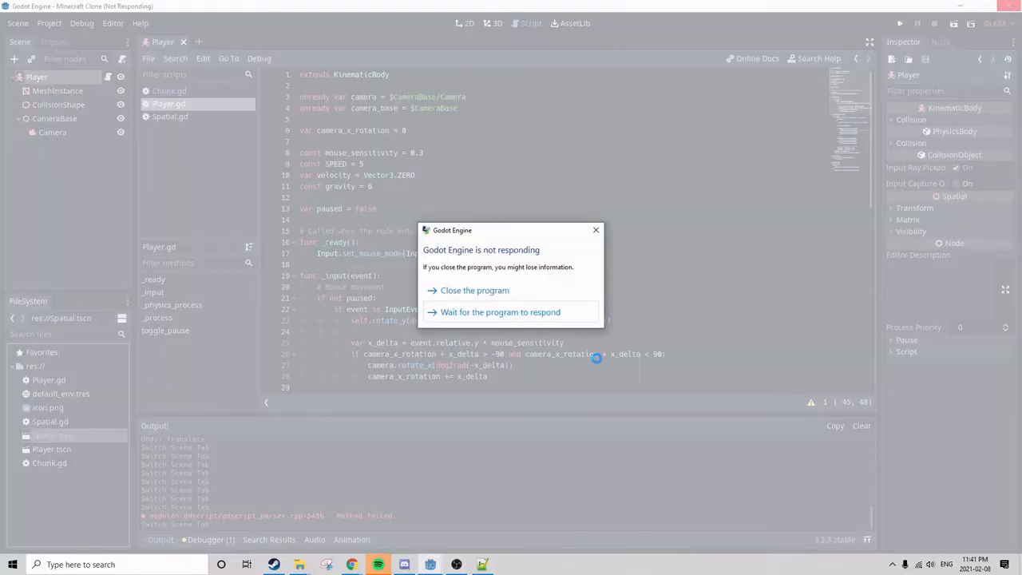
Step: Open Spatial.tscn and add a Chunk node generating noise-shaped light-blue voxel terrain
left_click(500, 312)
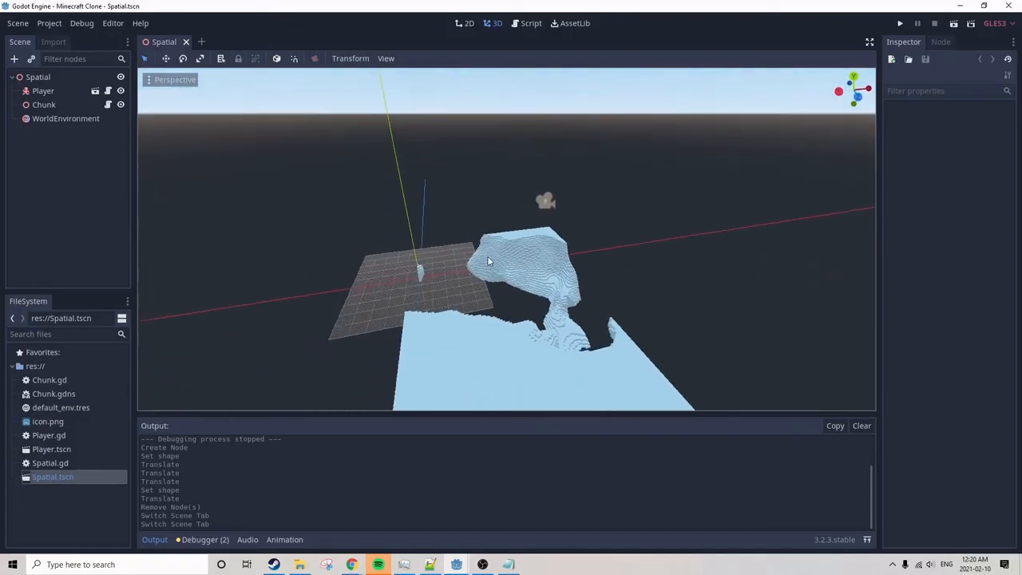
Step: Run the project with every block solid, showing the chunk as one light-blue box
left_click(900, 23)
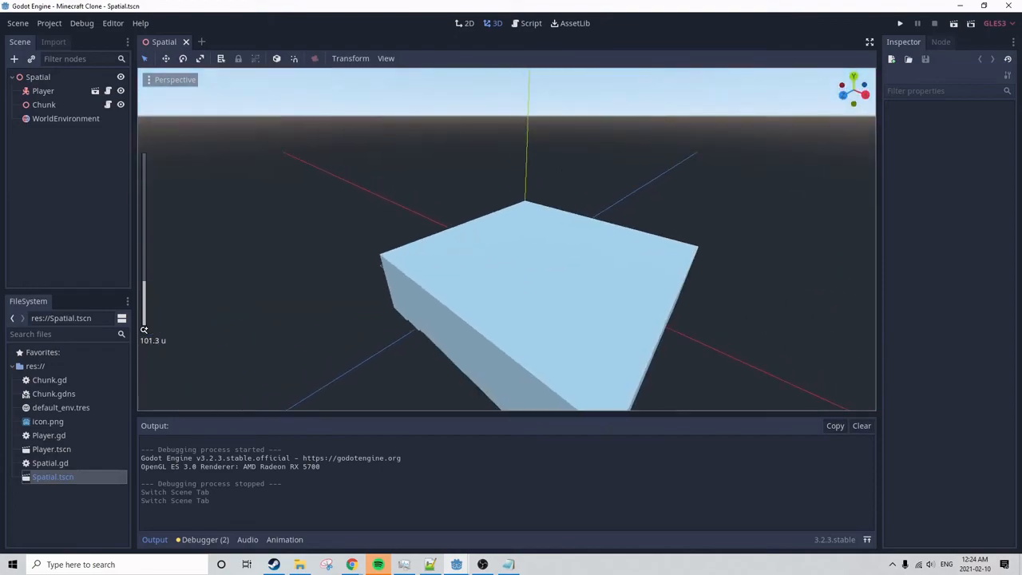
Step: Make block transparency depend on height noise versus y, then run the game
left_click(530, 22)
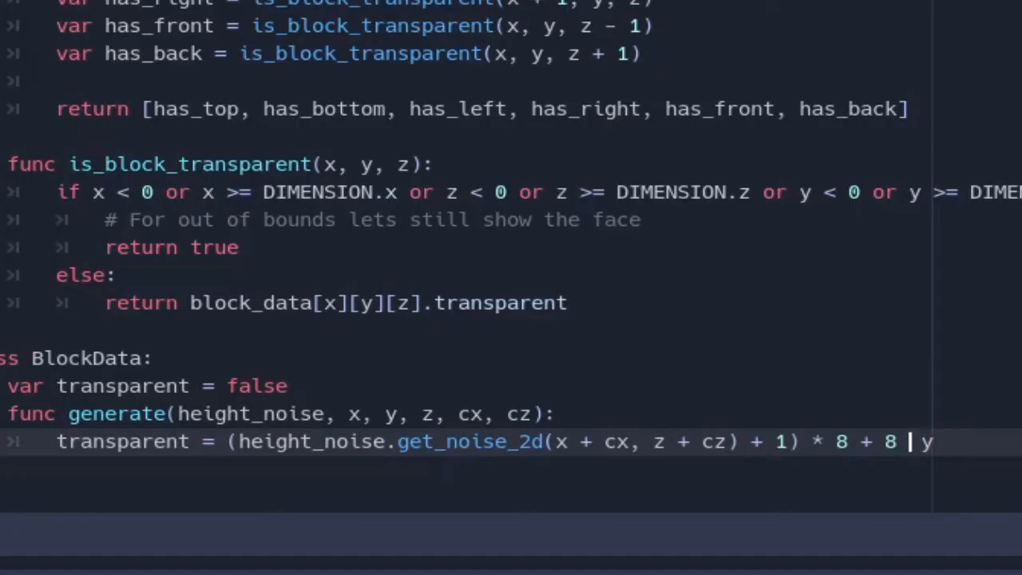
type("<")
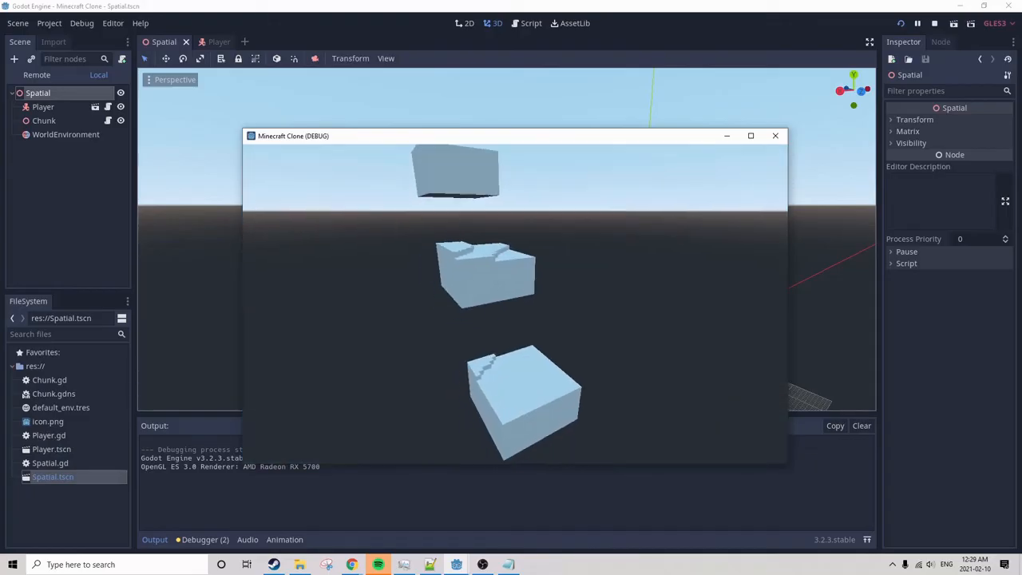
Step: Replace the Chunk node with WorldScript.gd and a DirectionalLight, applying a grass material
left_click(530, 23)
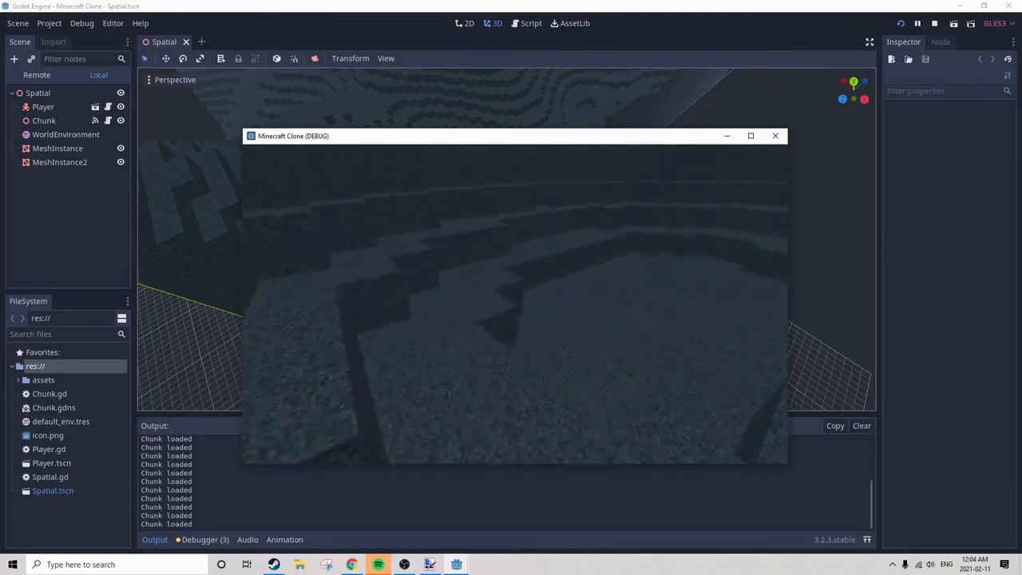
left_click(69, 407)
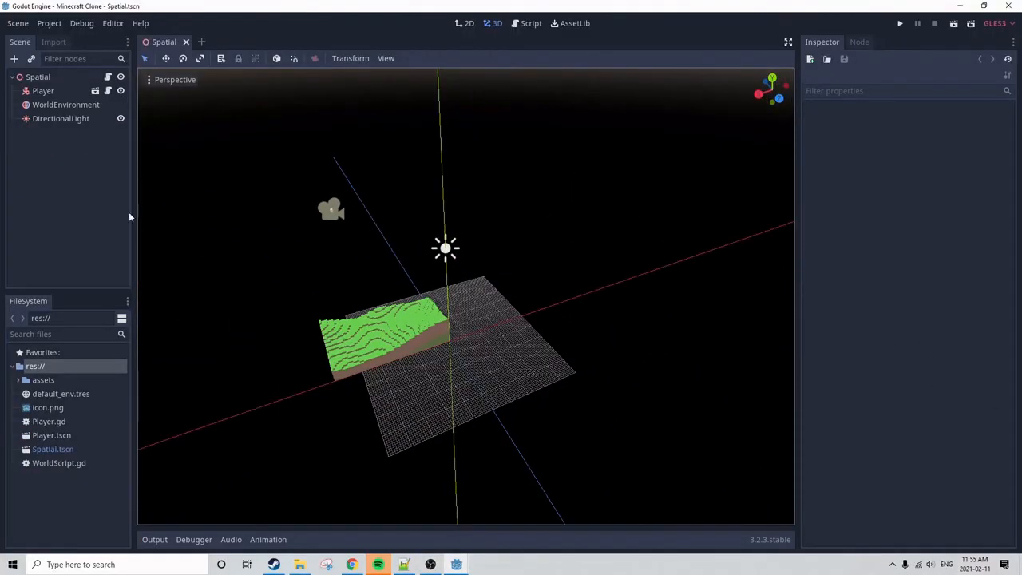
Step: Move the Player along the Z axis so more terrain generates around it
left_click(44, 90)
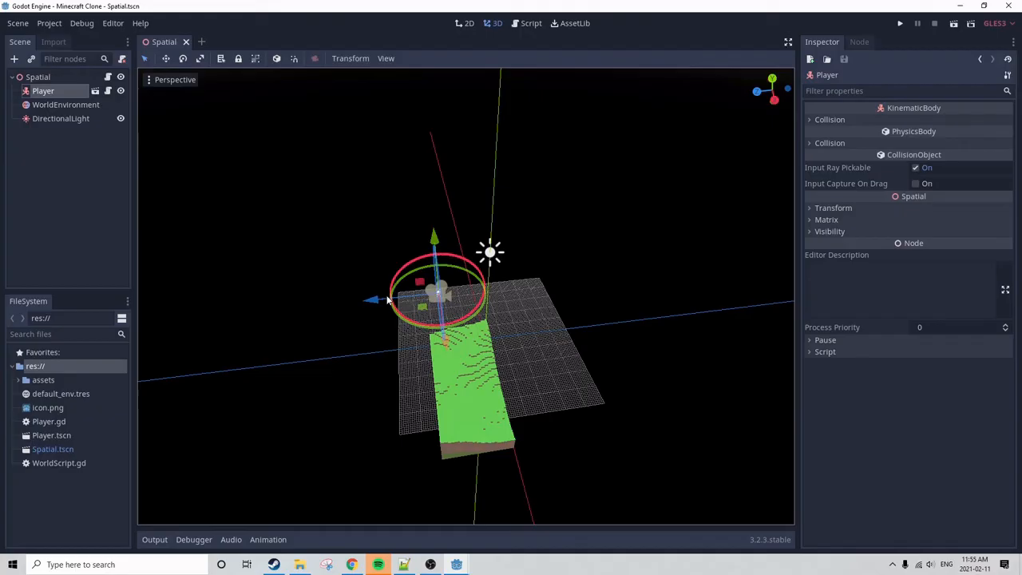
left_click_drag(439, 296, 316, 308)
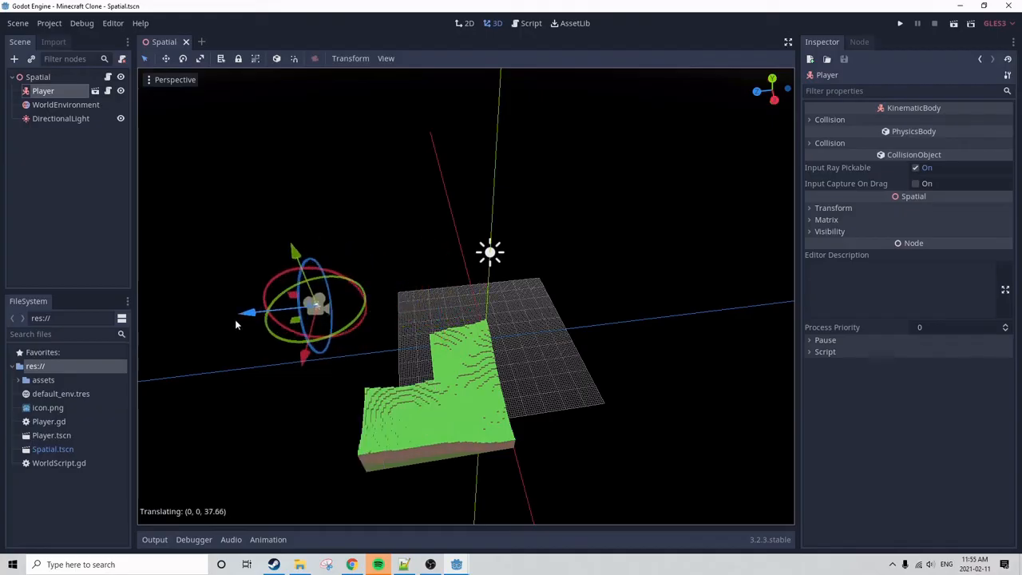
left_click(900, 23)
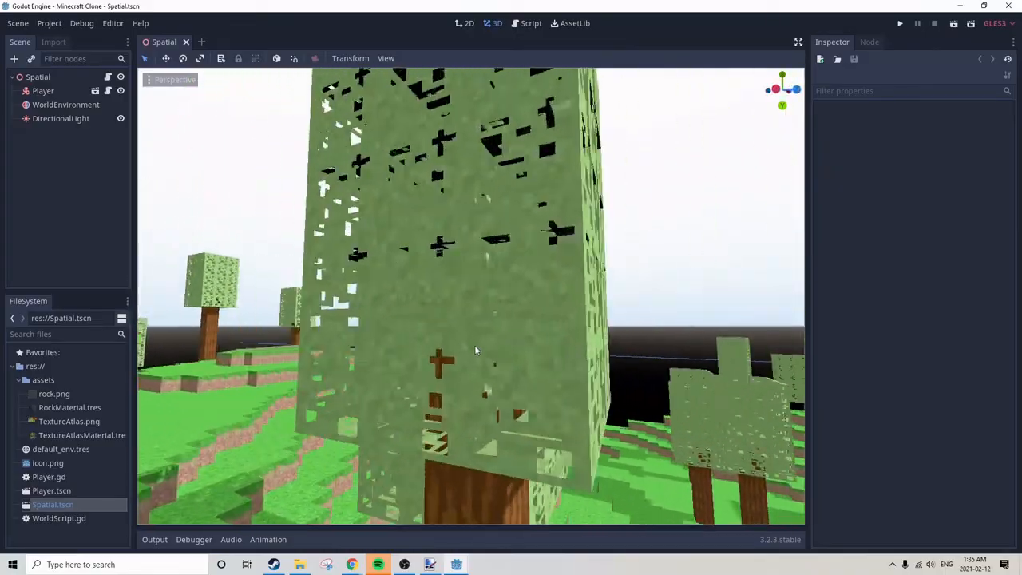
Step: Apply TextureAtlasMaterial and place leafy trees with wooden trunks across the terrain
left_click(899, 23)
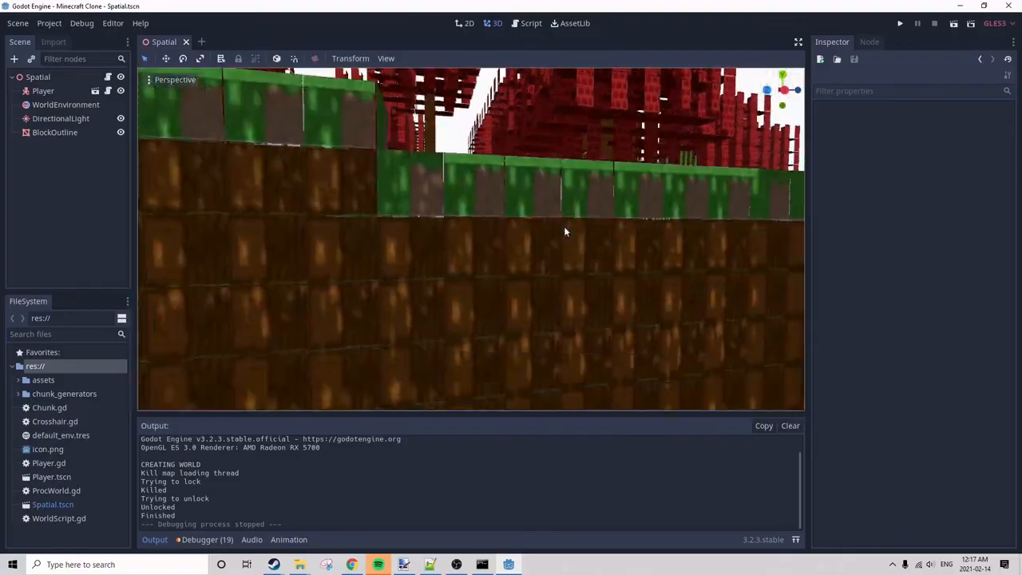
Step: Add BlockOutline, Crosshair.gd and chunk generators, then run the game to view the forest
left_click(899, 23)
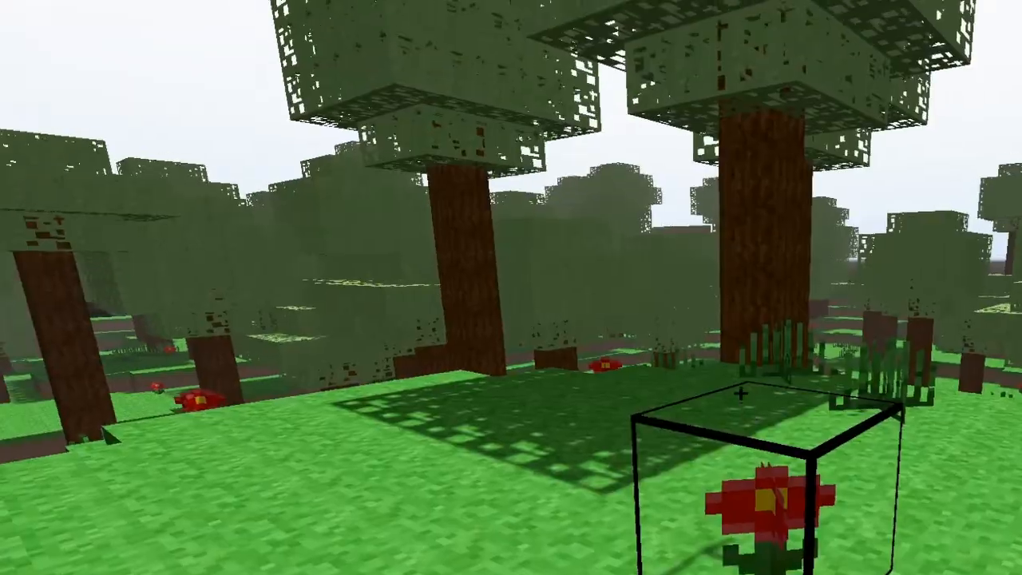